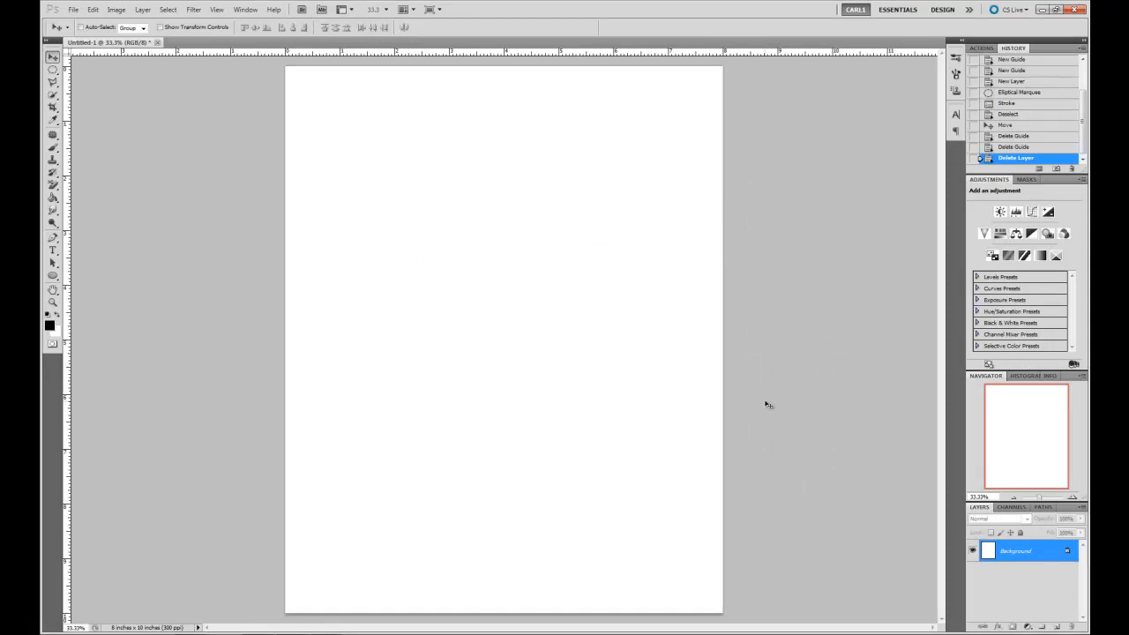
{"action": "mouse_move", "coordinate": [785, 393]}
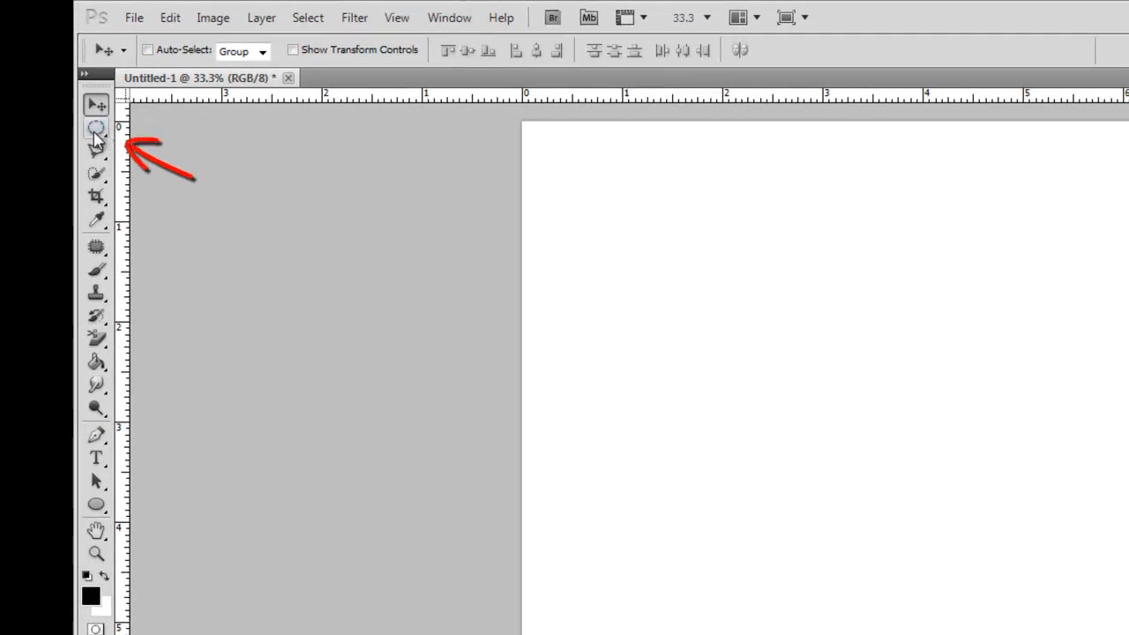
{"action": "mouse_move", "coordinate": [96, 130]}
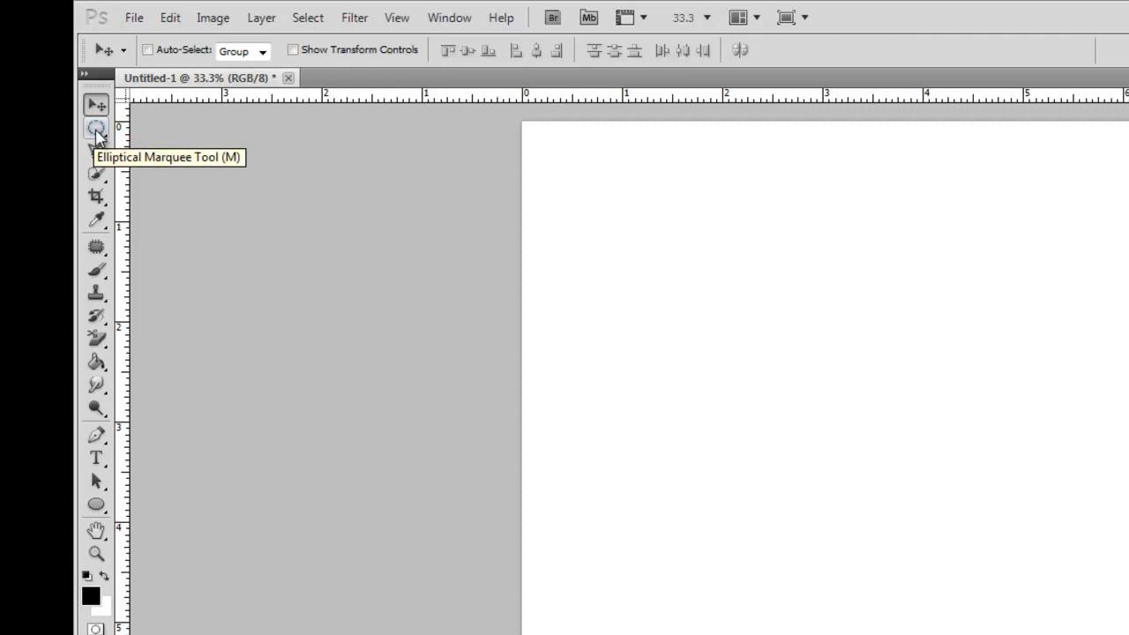
Switch from the marquee flyout to the Elliptical Marquee Tool.
{"action": "left_click", "coordinate": [96, 128]}
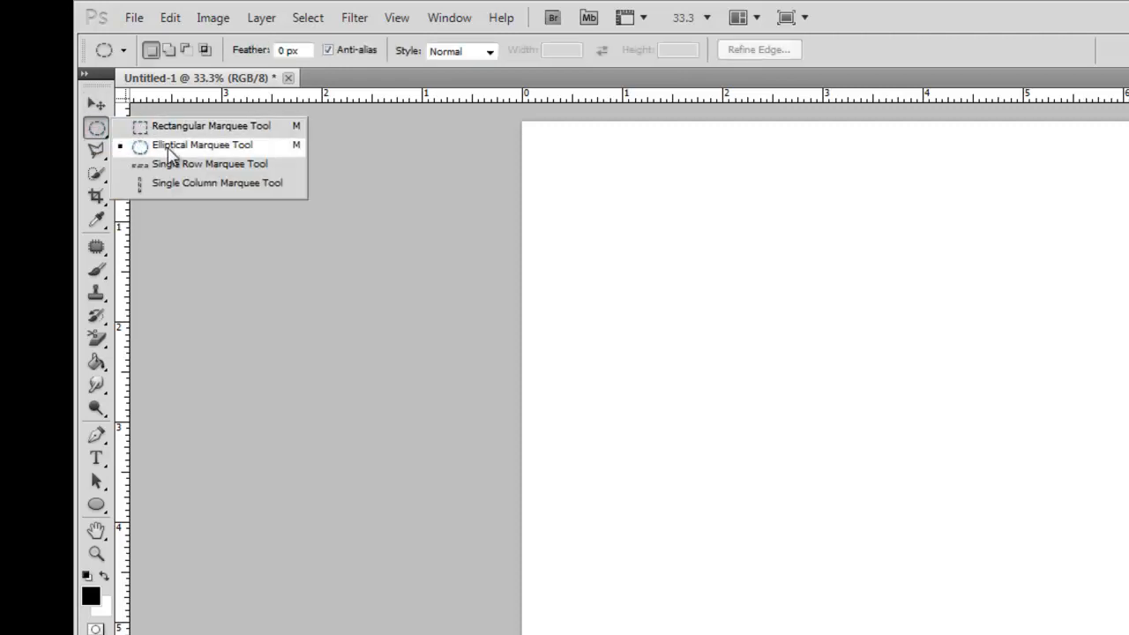
{"action": "left_click", "coordinate": [202, 144]}
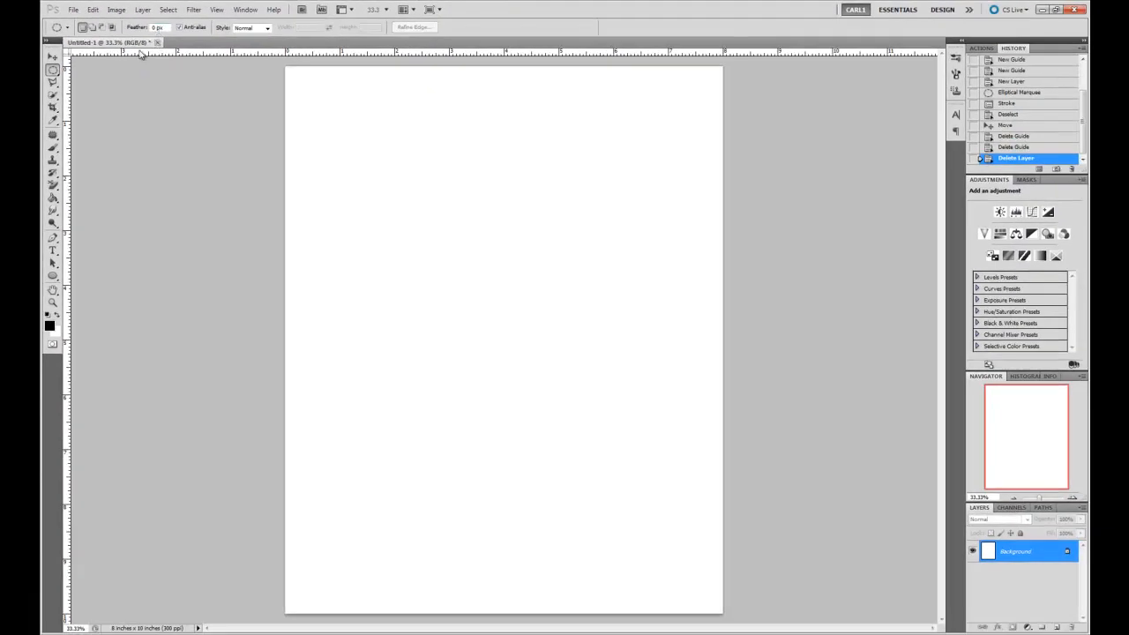
{"action": "mouse_move", "coordinate": [407, 187]}
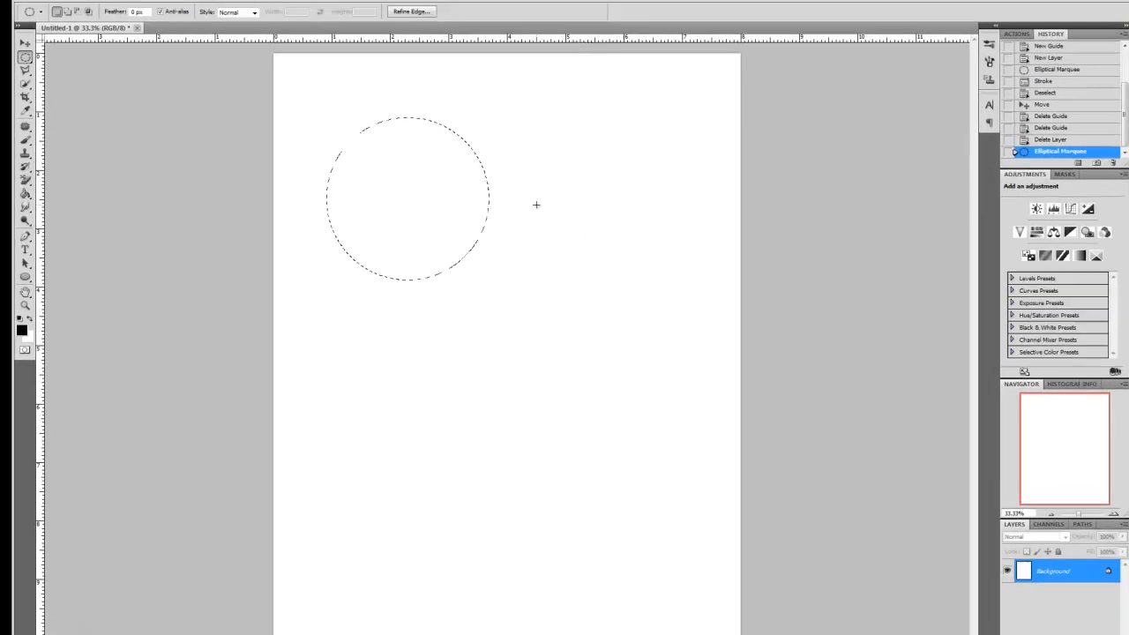
Stroke the circular selection 3 px black Inside, then deselect it.
{"action": "right_click", "coordinate": [406, 194]}
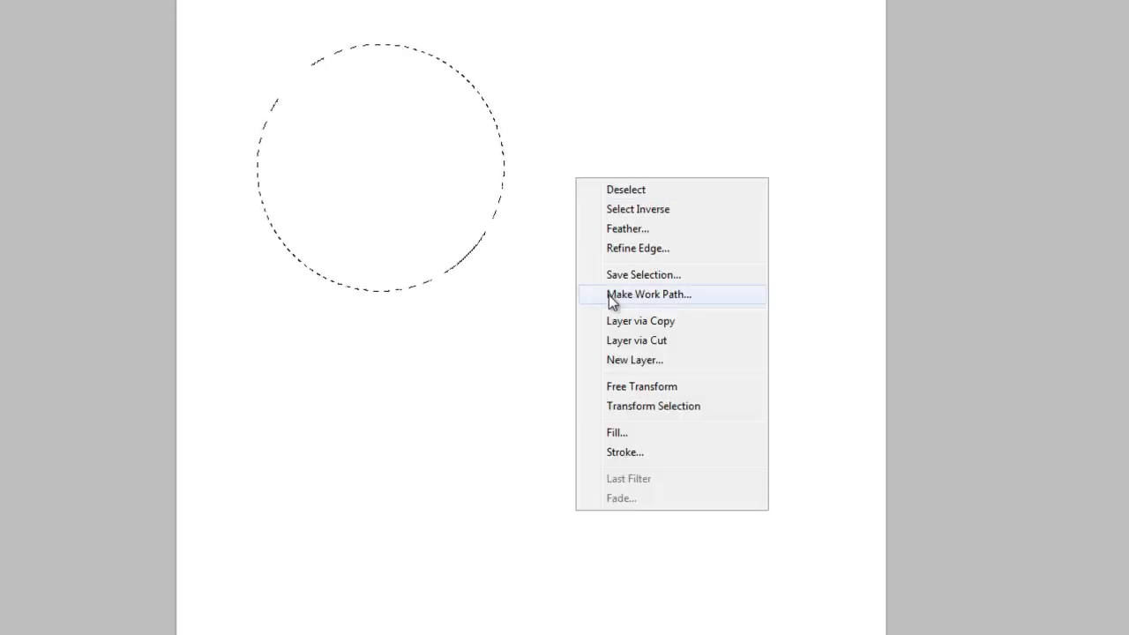
{"action": "left_click", "coordinate": [624, 452]}
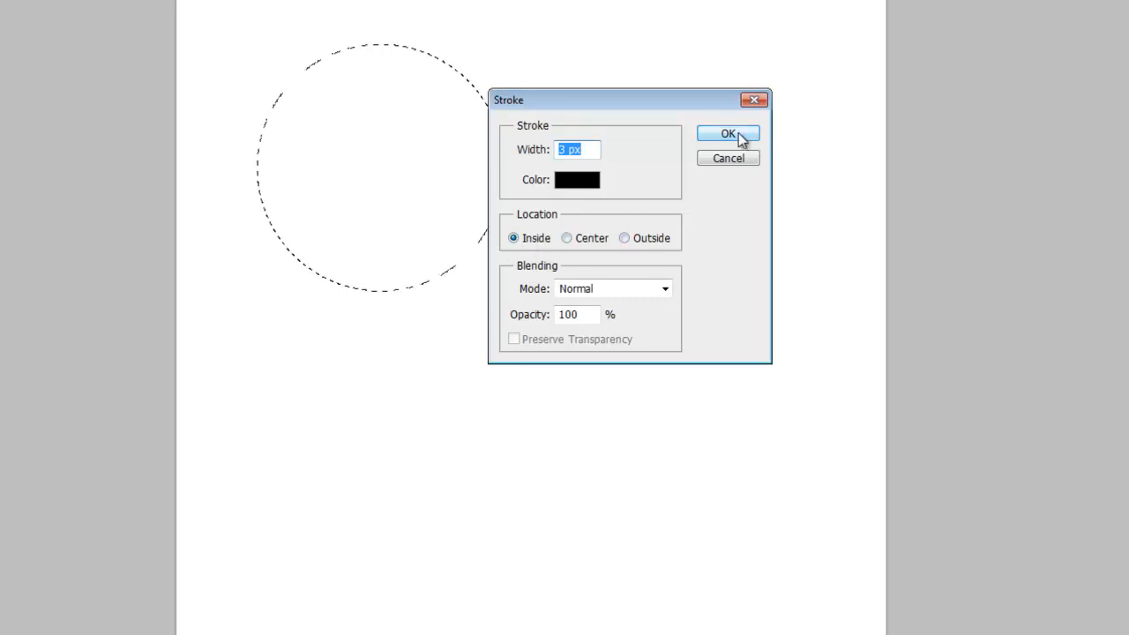
{"action": "left_click", "coordinate": [727, 134]}
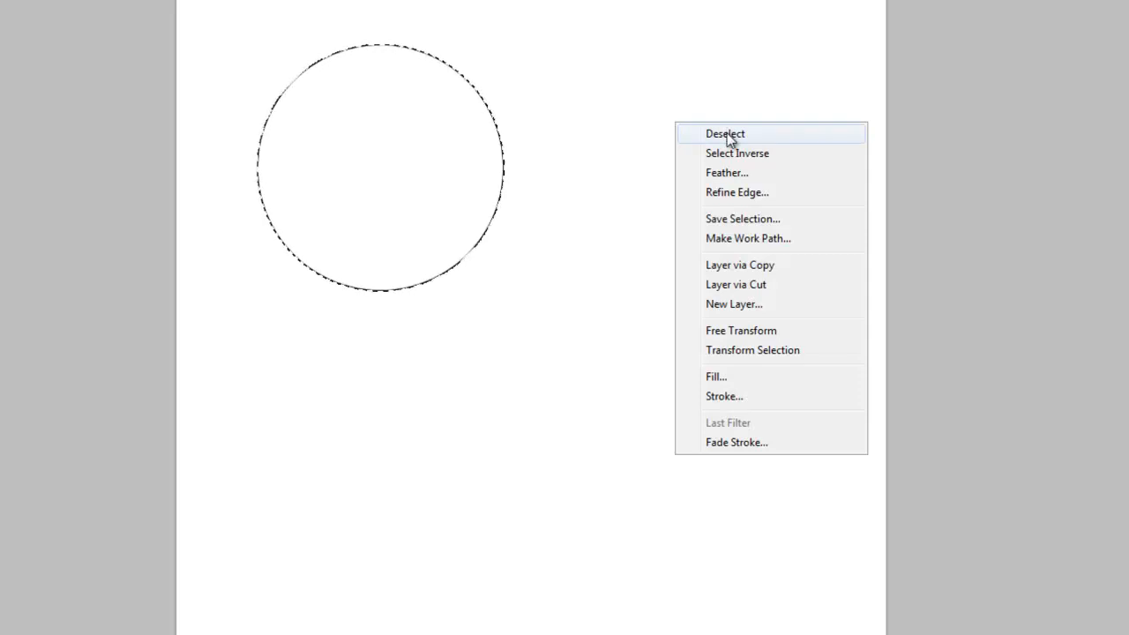
{"action": "left_click", "coordinate": [724, 133]}
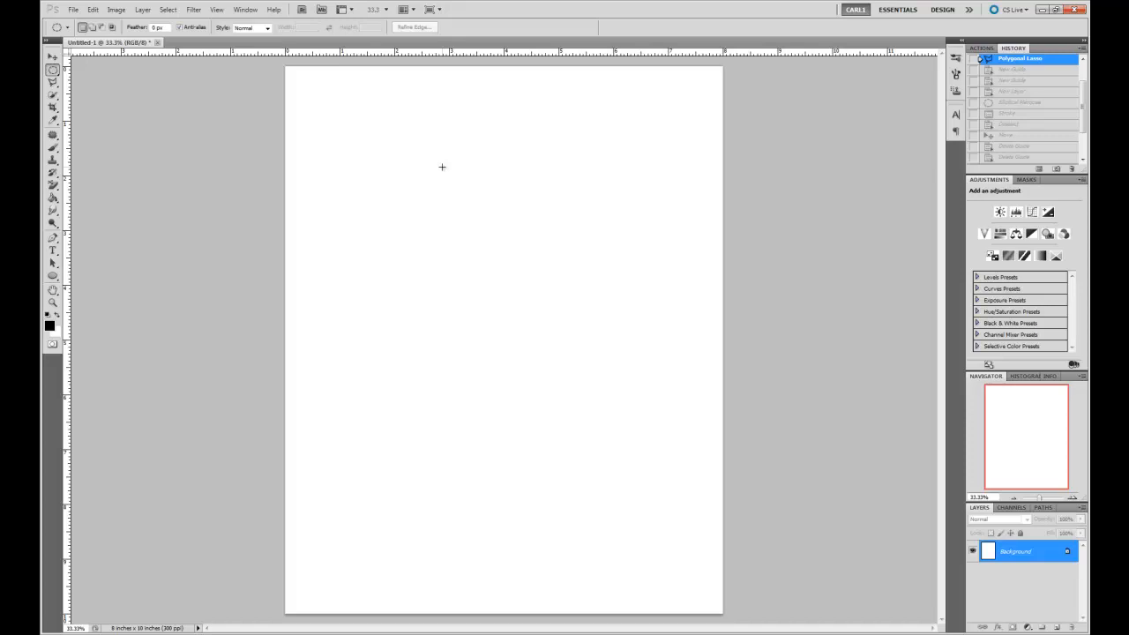
{"action": "mouse_move", "coordinate": [478, 333]}
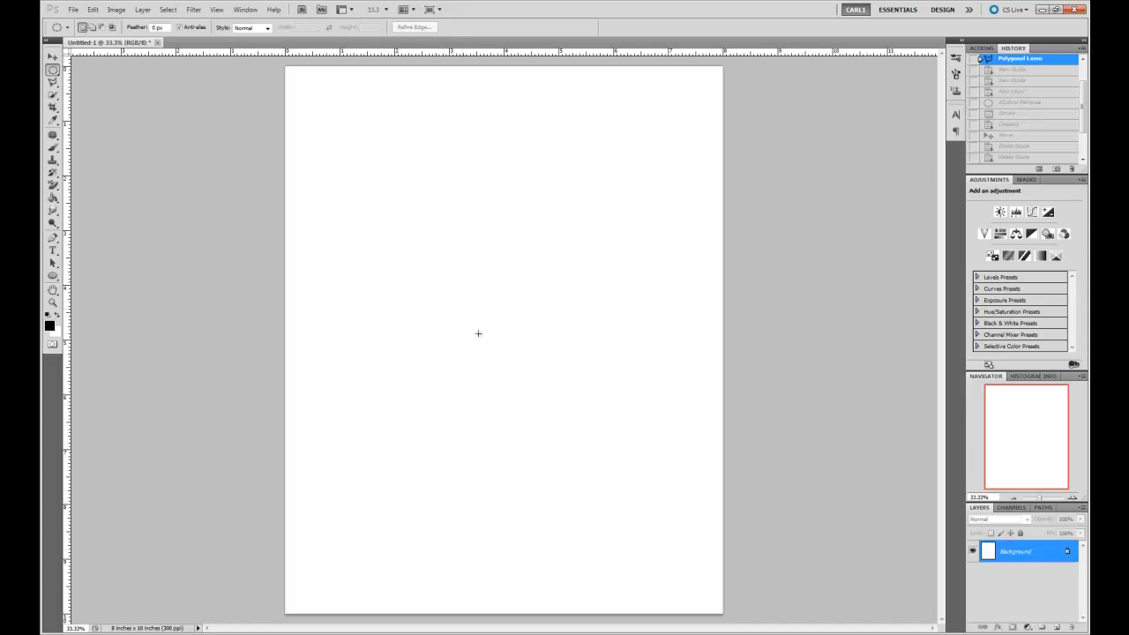
{"action": "mouse_move", "coordinate": [483, 103]}
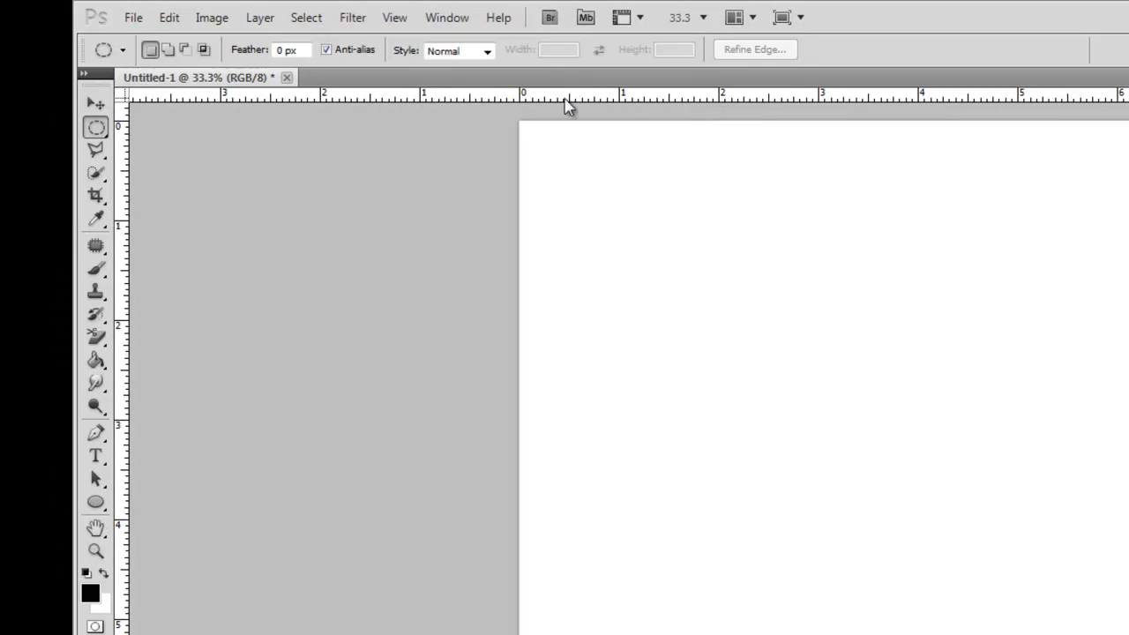
{"action": "left_click", "coordinate": [394, 17]}
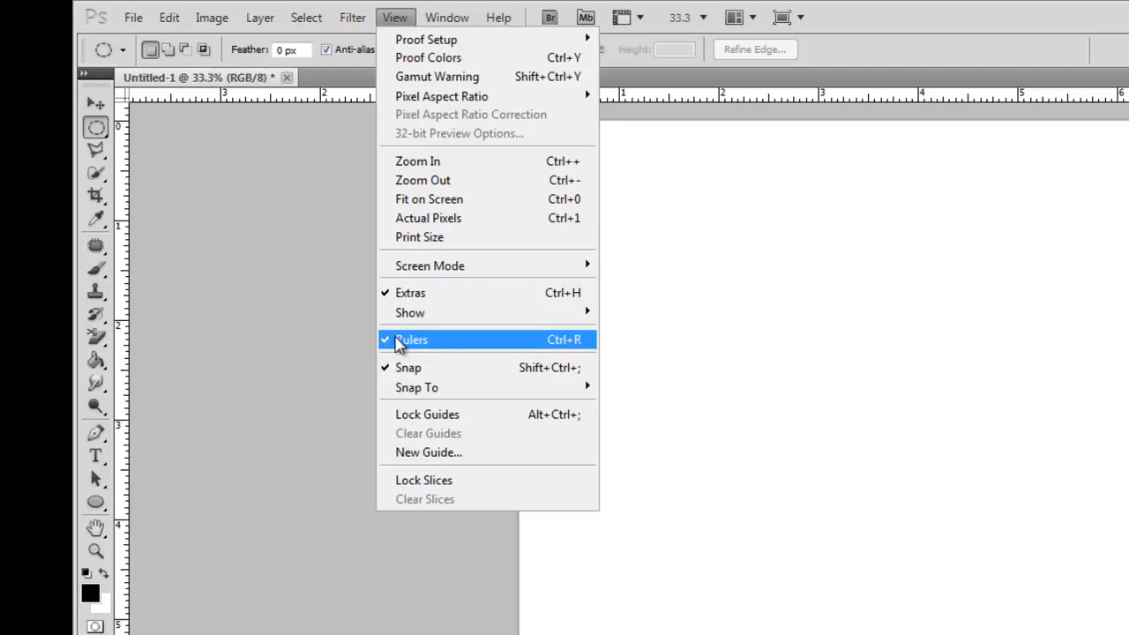
{"action": "mouse_move", "coordinate": [414, 377]}
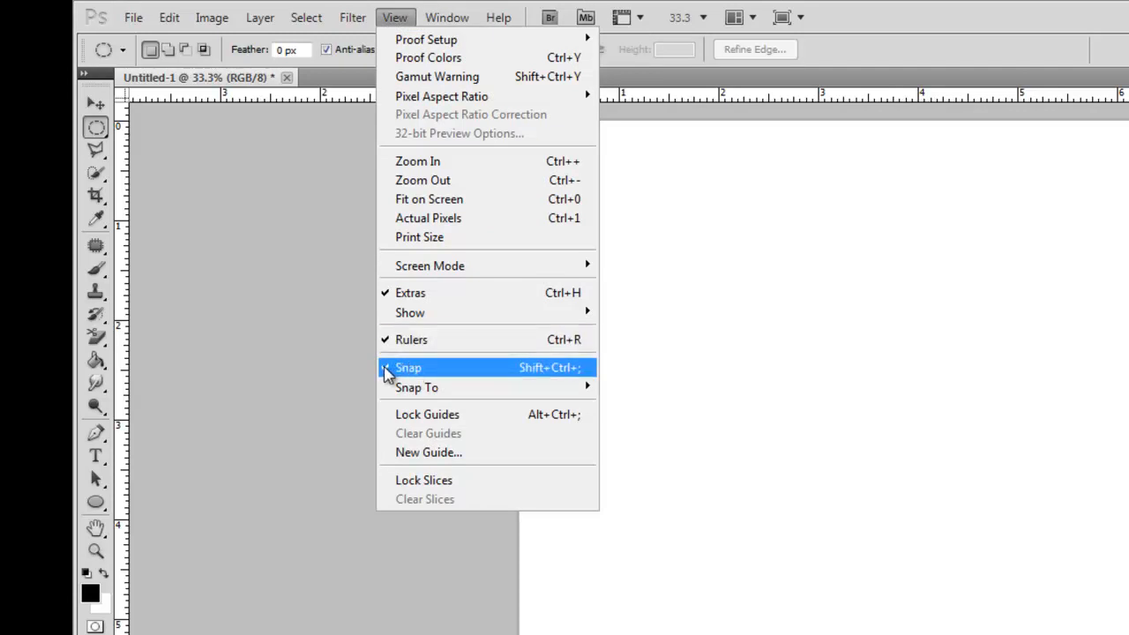
{"action": "mouse_move", "coordinate": [780, 289]}
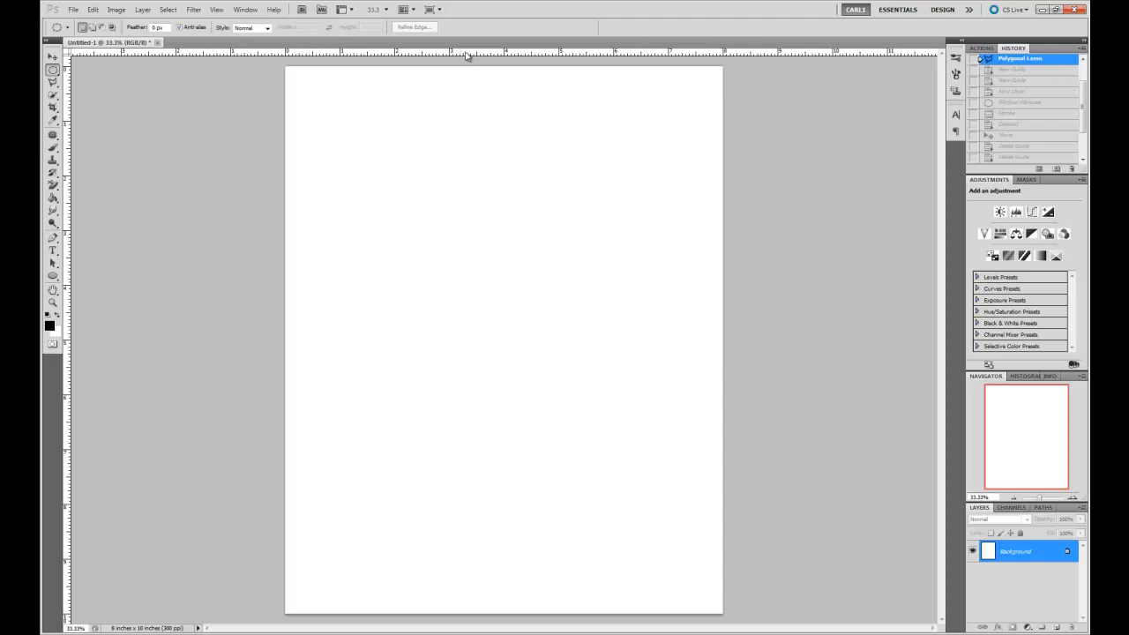
Place a horizontal guide at the page's vertical middle and a vertical guide at its horizontal centre.
{"action": "left_click_drag", "start_coordinate": [467, 53], "coordinate": [491, 230]}
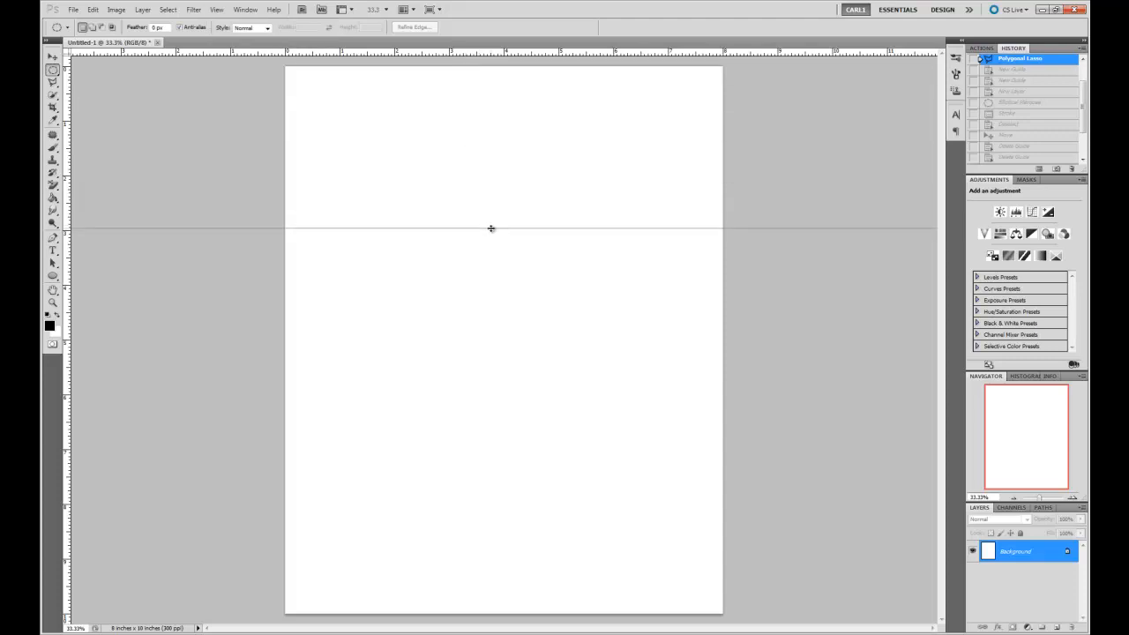
{"action": "left_click_drag", "start_coordinate": [492, 229], "coordinate": [499, 249]}
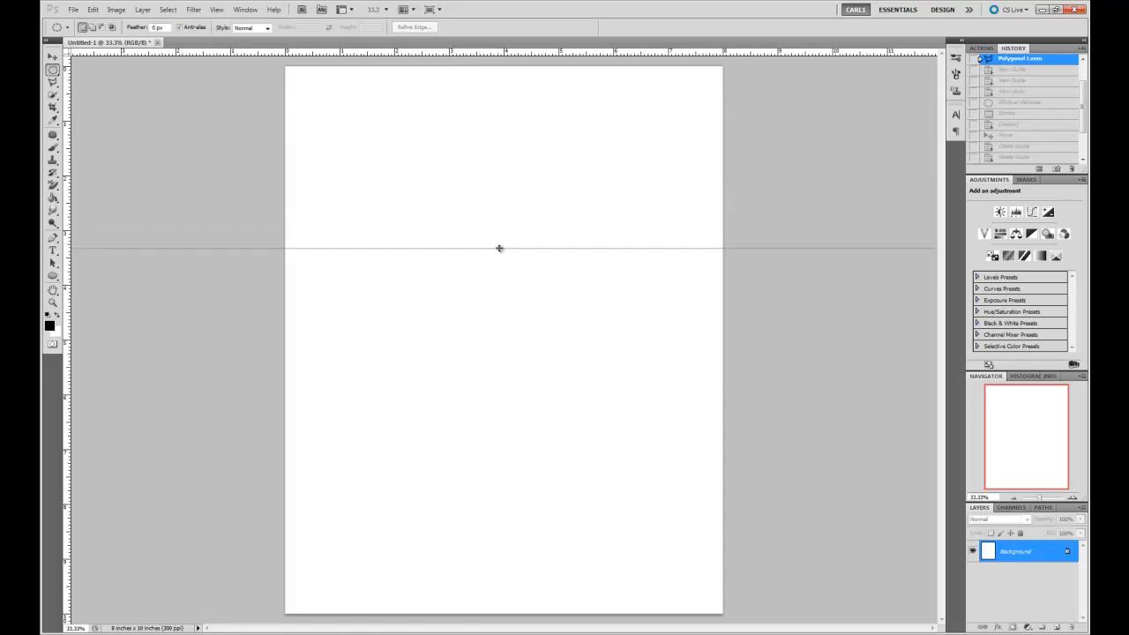
{"action": "left_click_drag", "start_coordinate": [498, 248], "coordinate": [507, 296]}
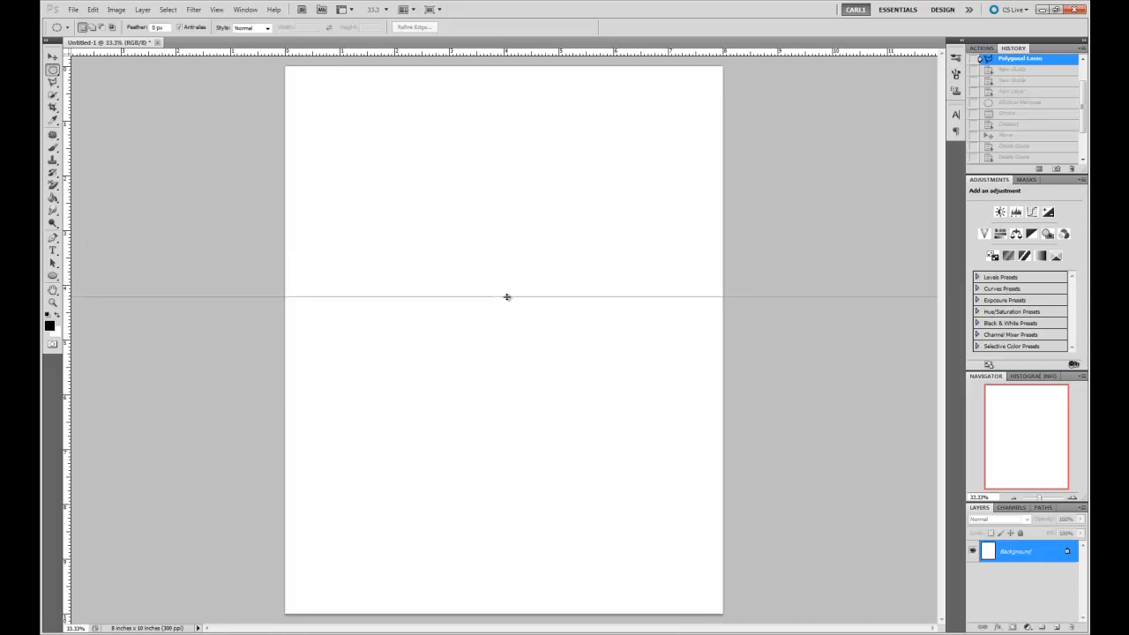
{"action": "left_click_drag", "start_coordinate": [507, 297], "coordinate": [511, 335]}
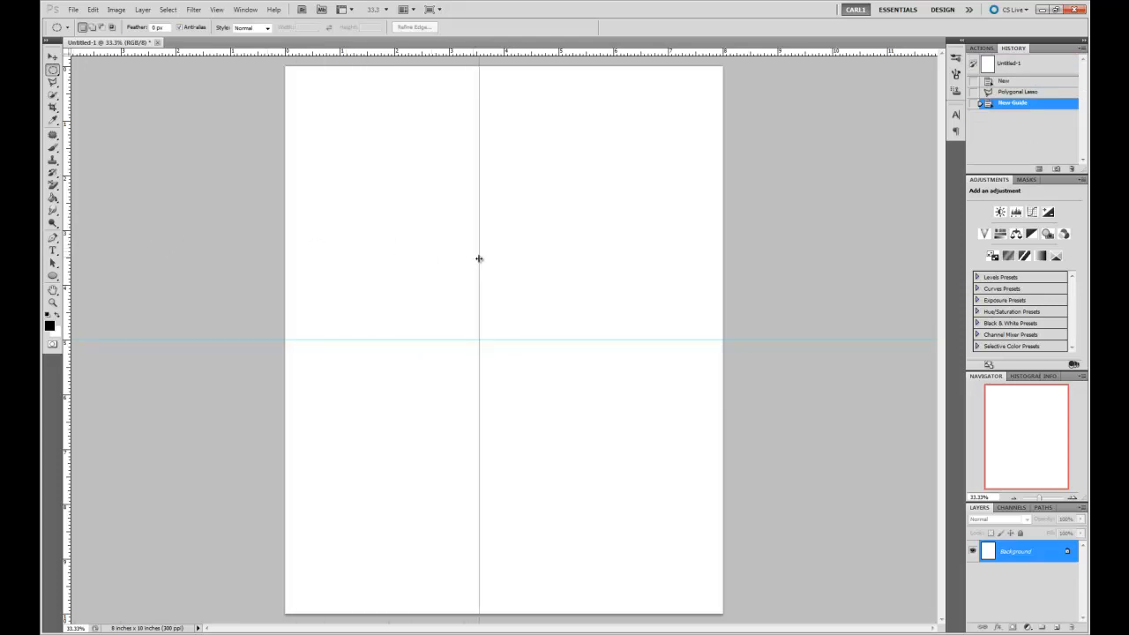
{"action": "left_click_drag", "start_coordinate": [479, 259], "coordinate": [503, 259]}
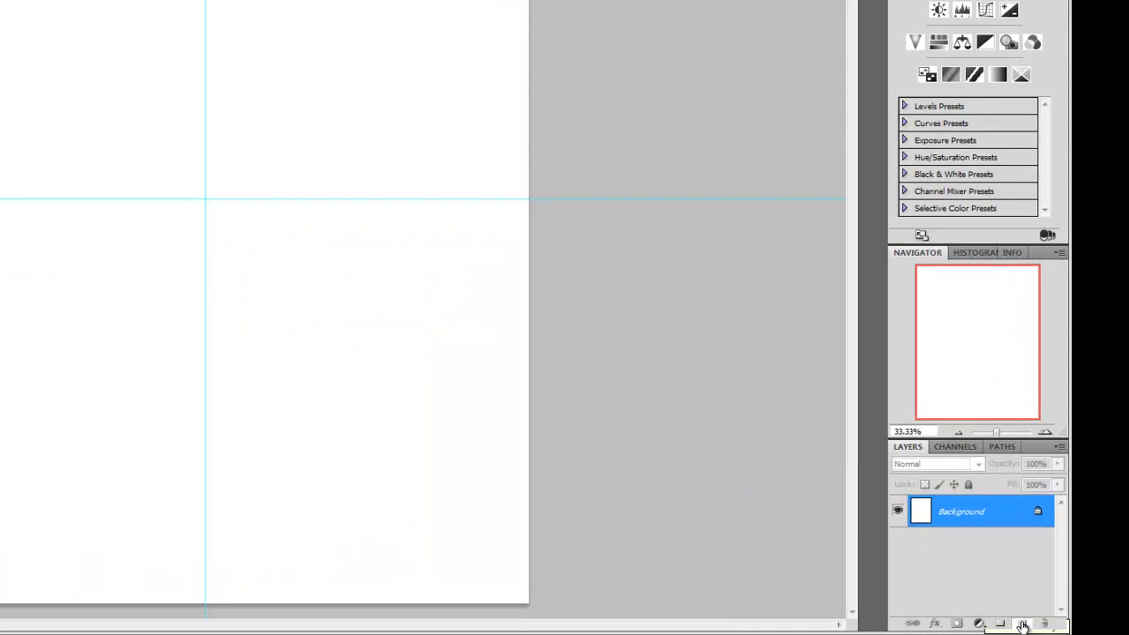
Add a new empty Layer 1 above the Background via the Layers panel.
{"action": "left_click", "coordinate": [1021, 623]}
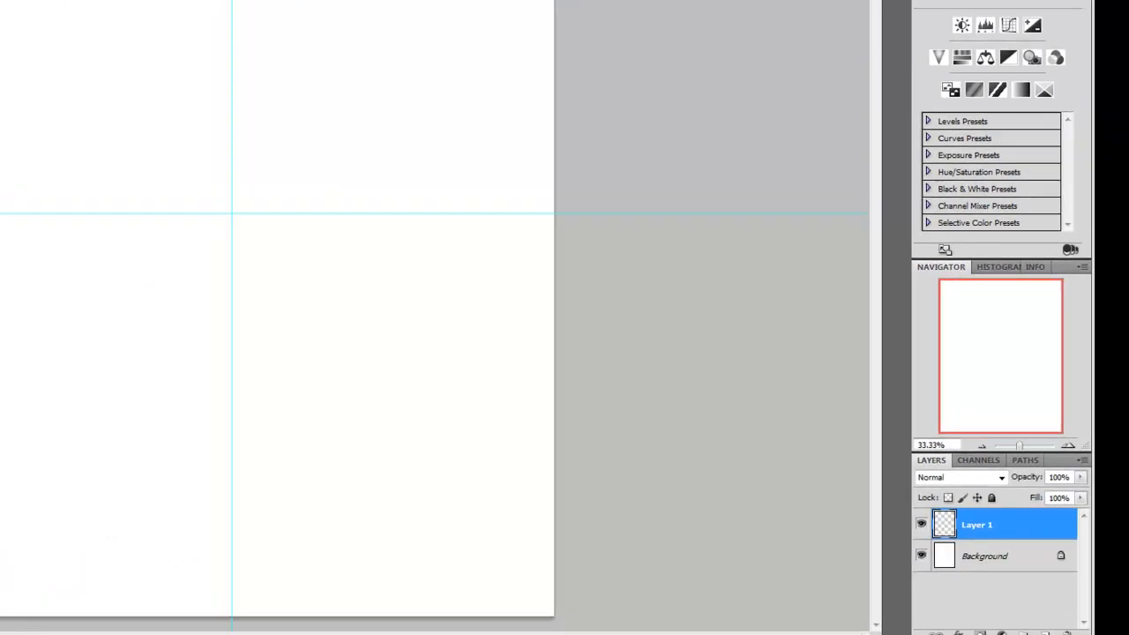
{"action": "left_click", "coordinate": [193, 12]}
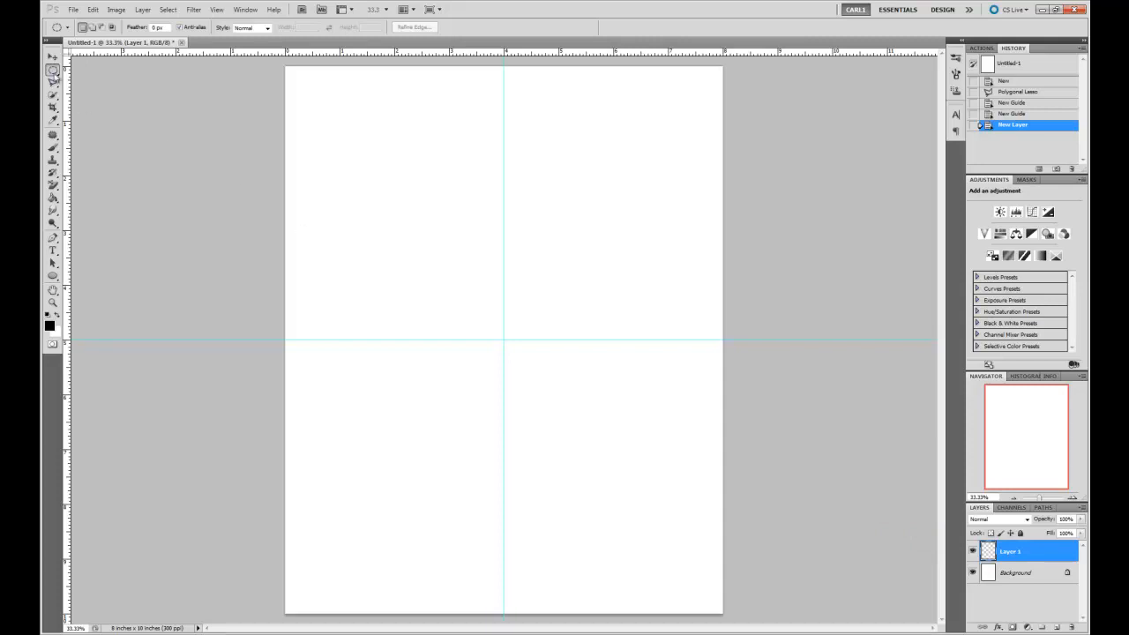
{"action": "mouse_move", "coordinate": [402, 253]}
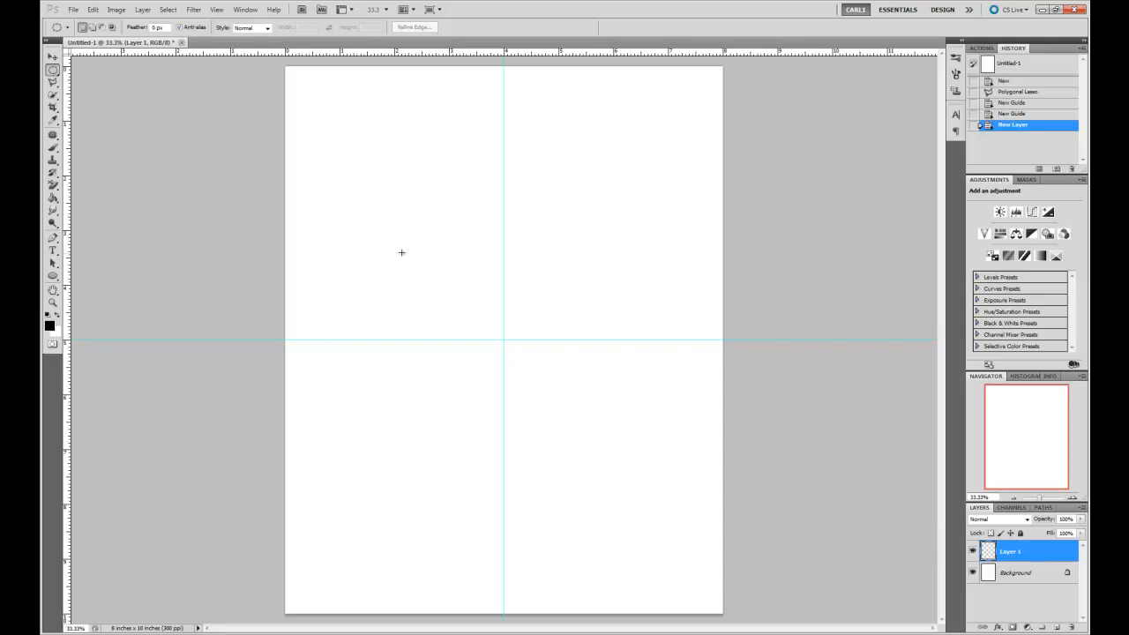
{"action": "mouse_move", "coordinate": [402, 243]}
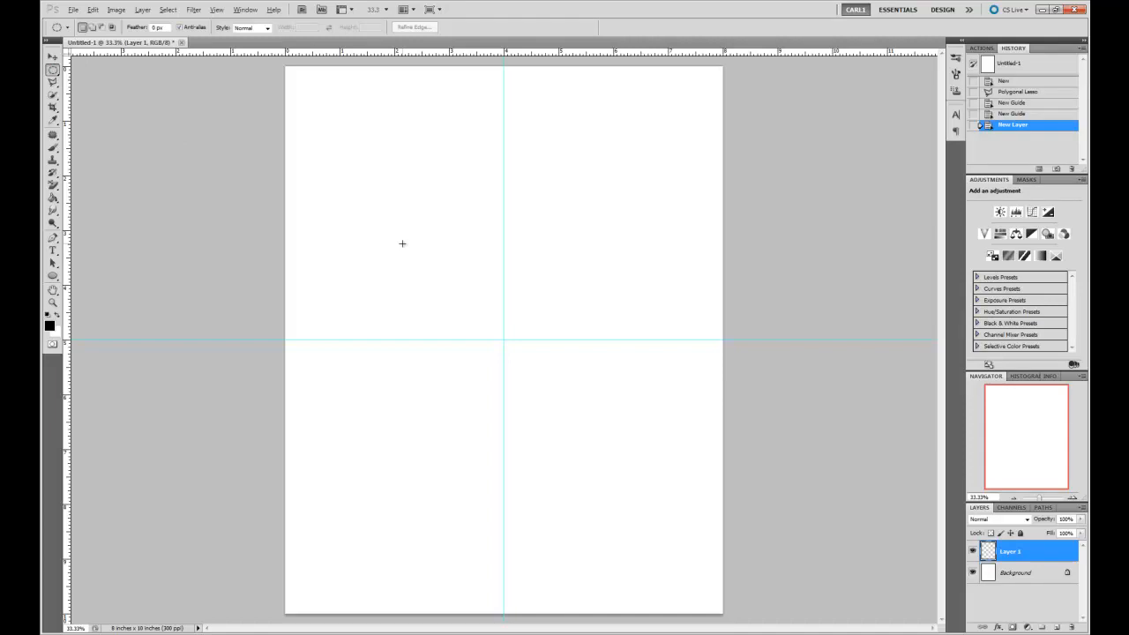
{"action": "mouse_move", "coordinate": [391, 230]}
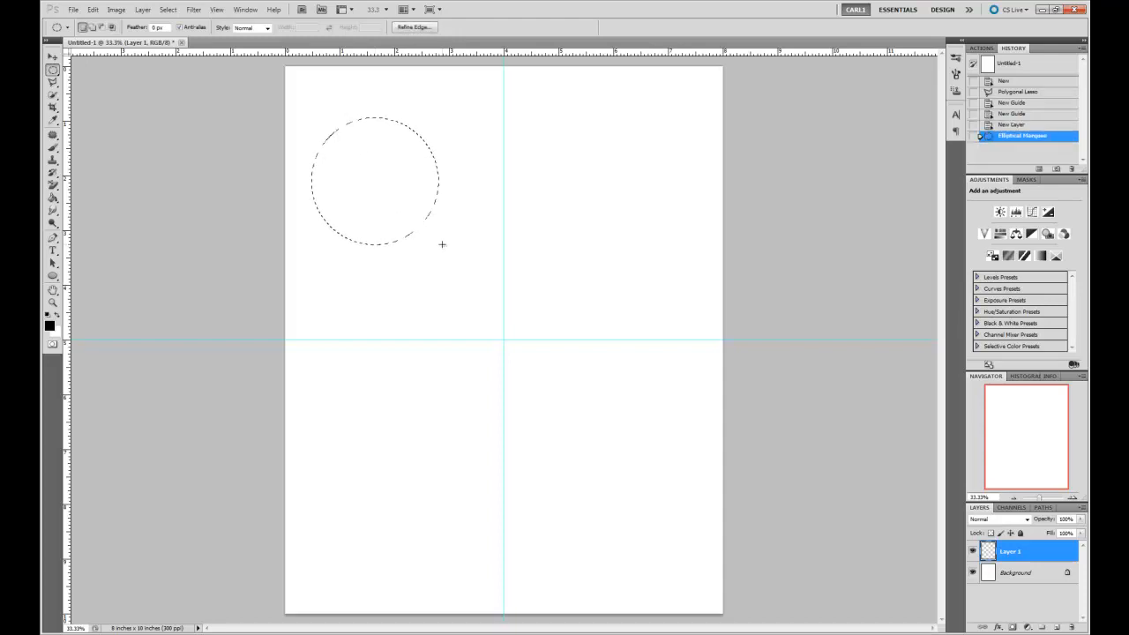
{"action": "mouse_move", "coordinate": [558, 194]}
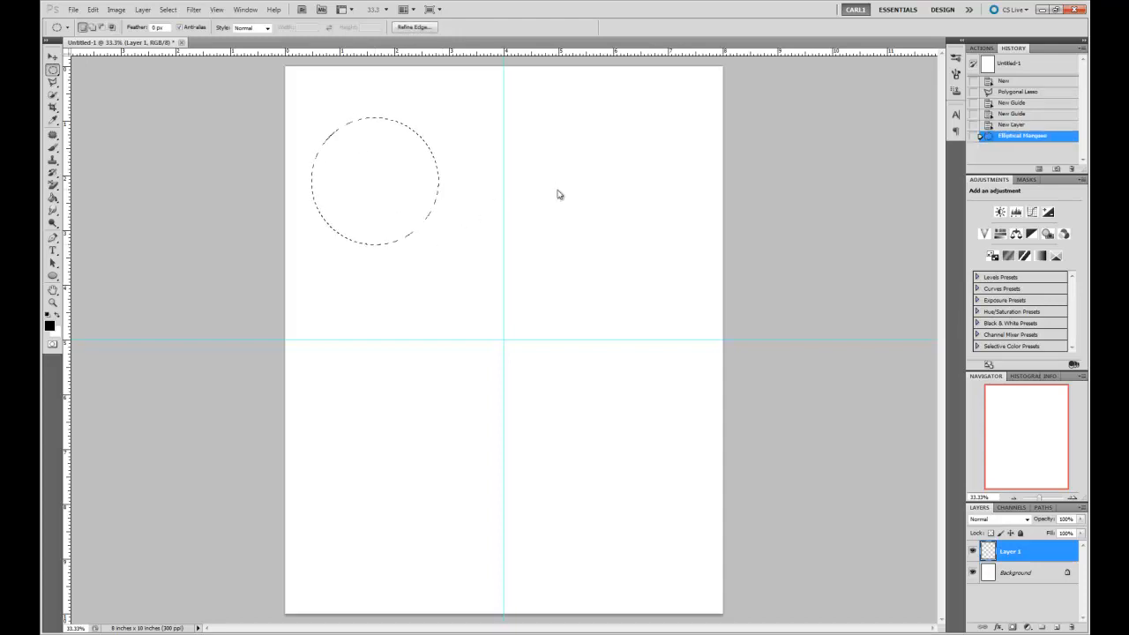
Stroke the circular selection on Layer 1 with a 3 px red outline.
{"action": "right_click", "coordinate": [556, 194]}
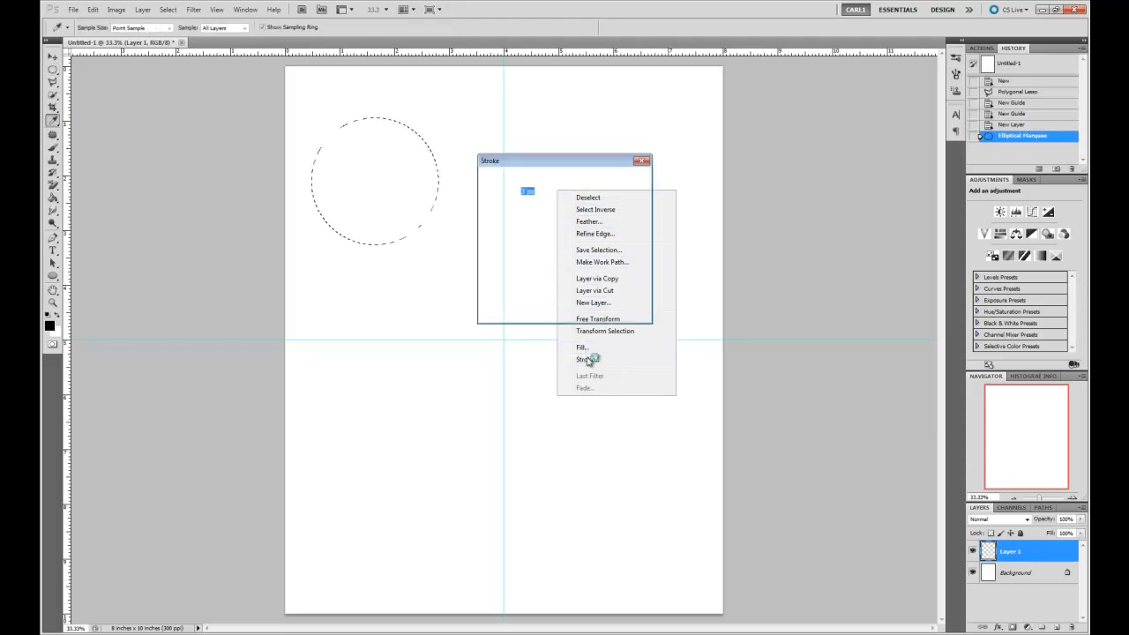
{"action": "left_click", "coordinate": [582, 359]}
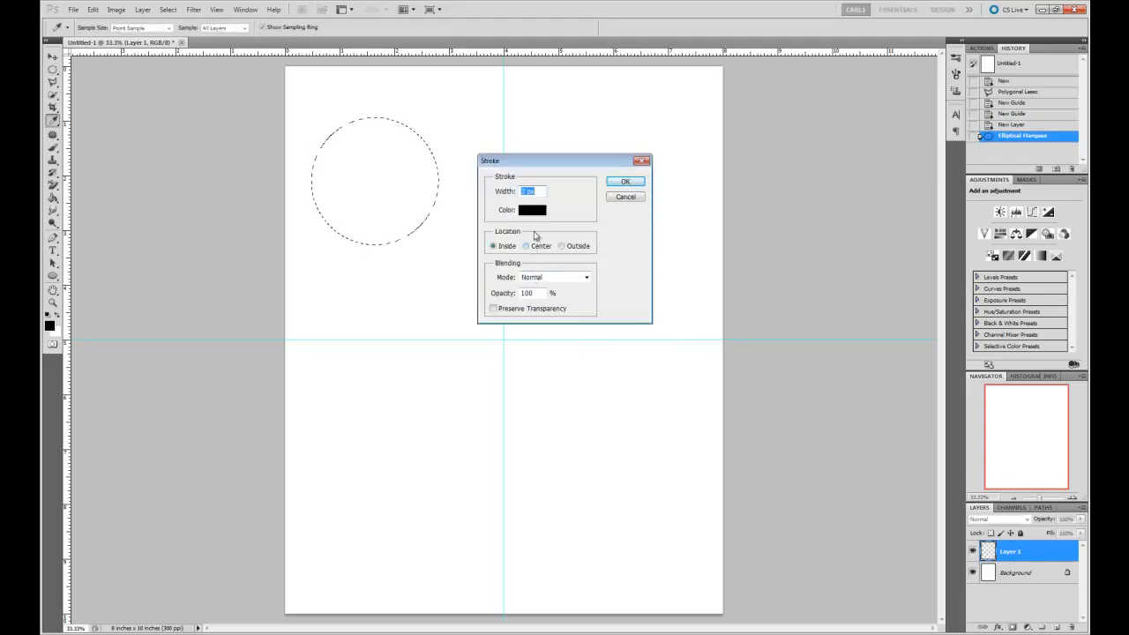
{"action": "left_click", "coordinate": [532, 210]}
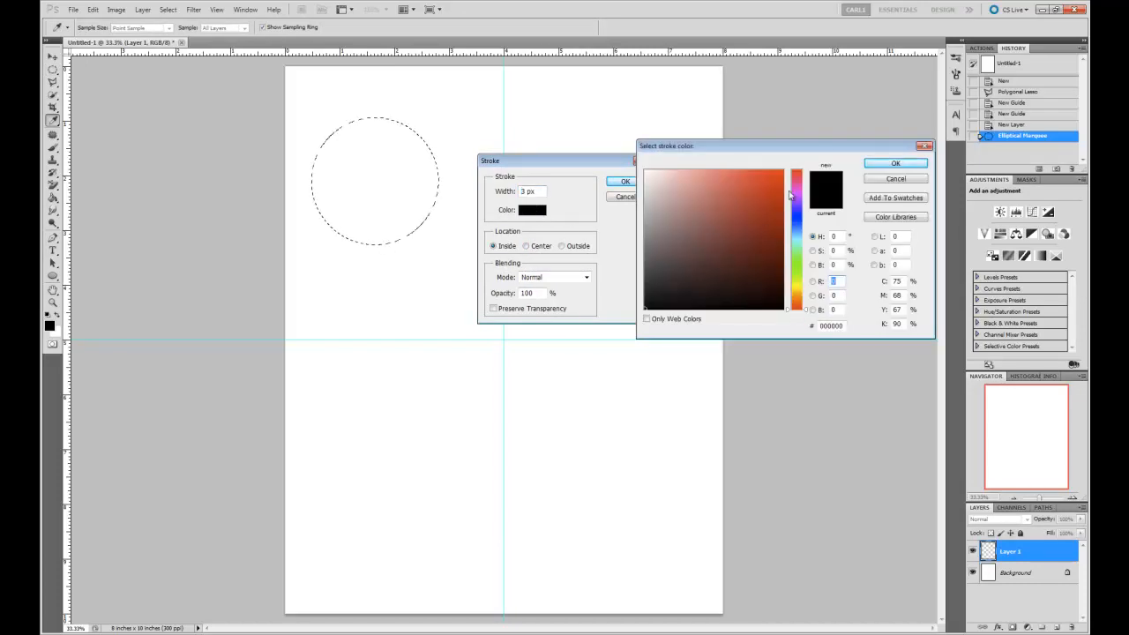
{"action": "left_click", "coordinate": [775, 202]}
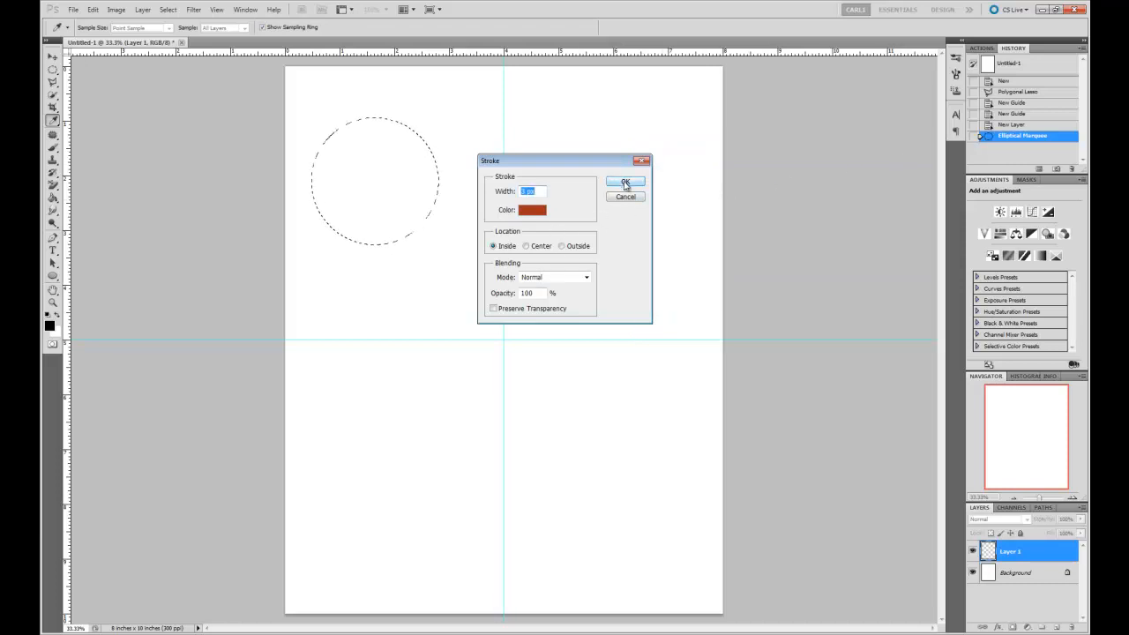
{"action": "left_click", "coordinate": [626, 182]}
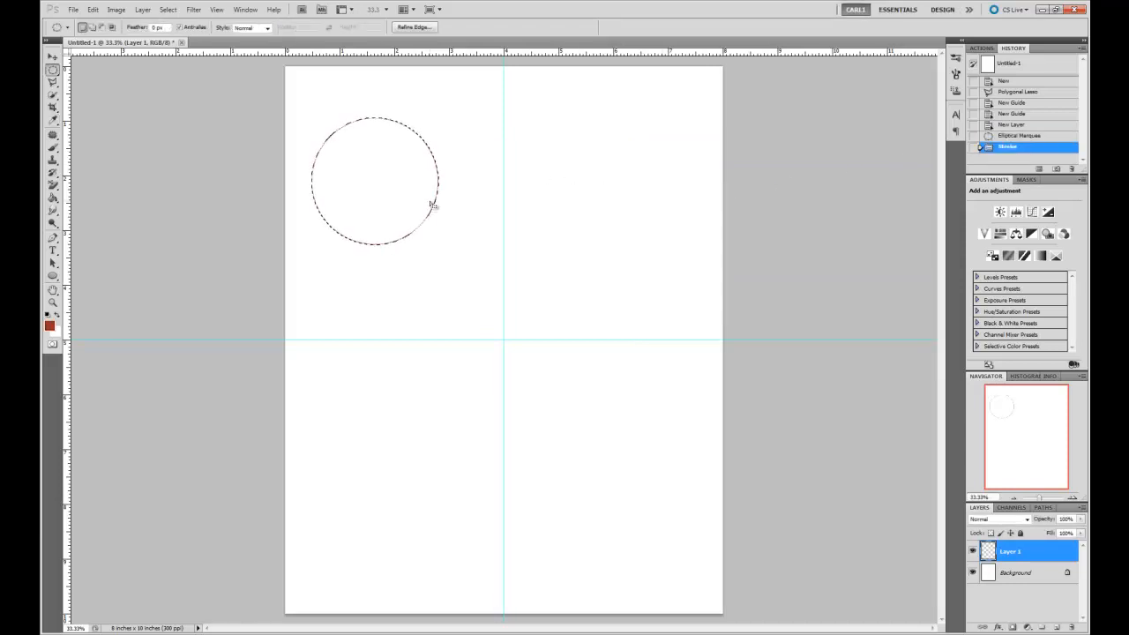
Deselect so no marquee remains around the red circle.
{"action": "right_click", "coordinate": [432, 204]}
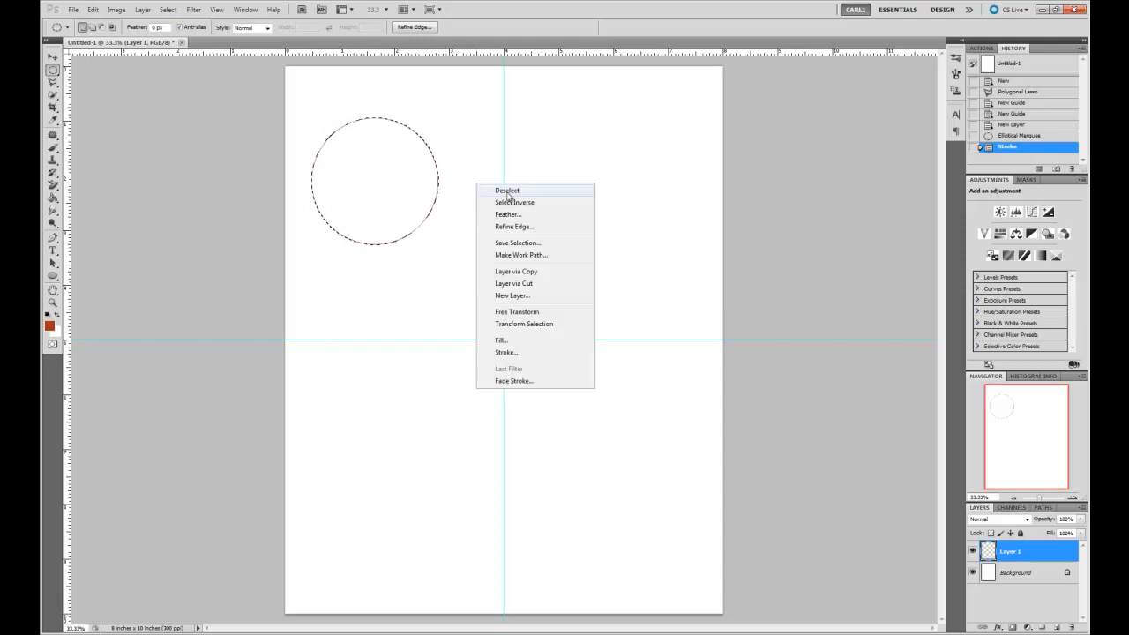
{"action": "left_click", "coordinate": [507, 191]}
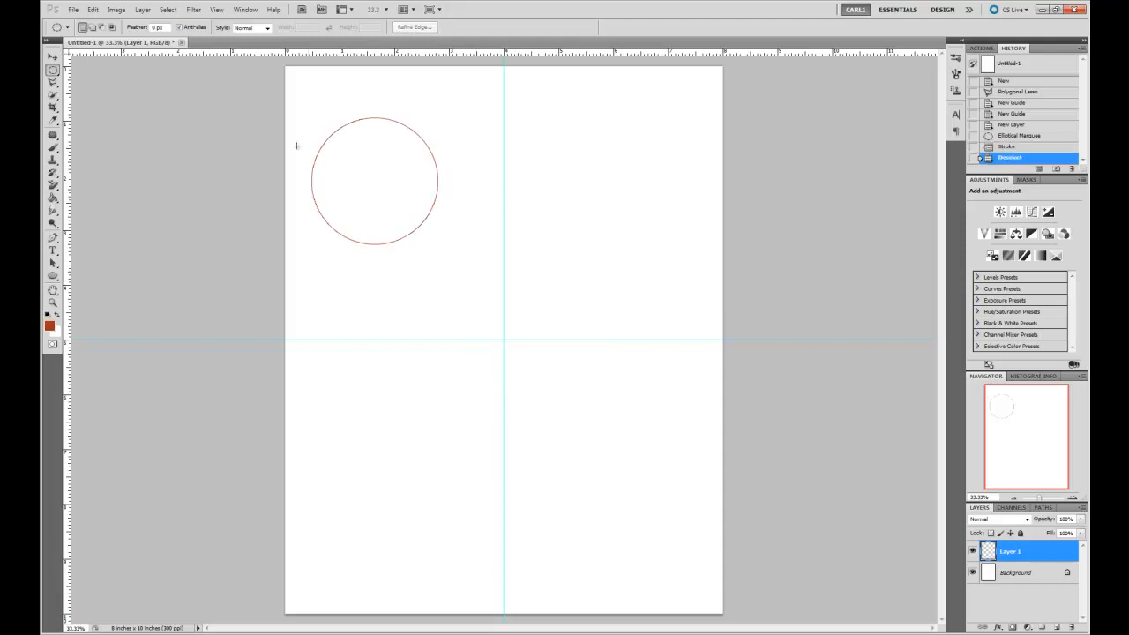
With the Move tool, drag the red circle so its centre sits on the guide intersection.
{"action": "left_click", "coordinate": [52, 57]}
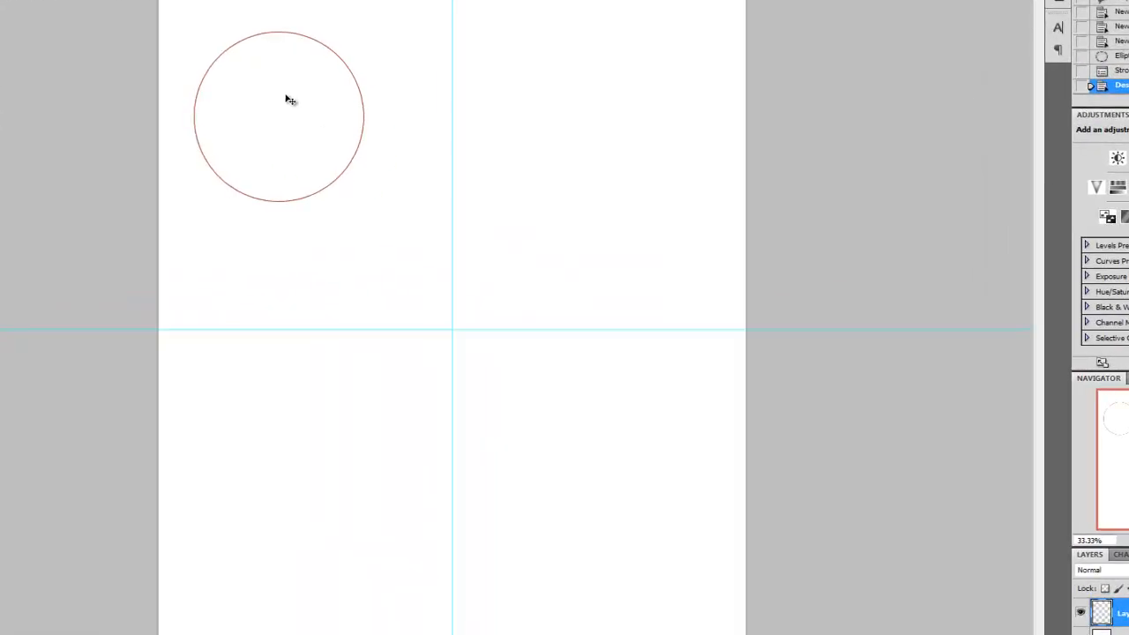
{"action": "left_click_drag", "start_coordinate": [289, 99], "coordinate": [320, 147]}
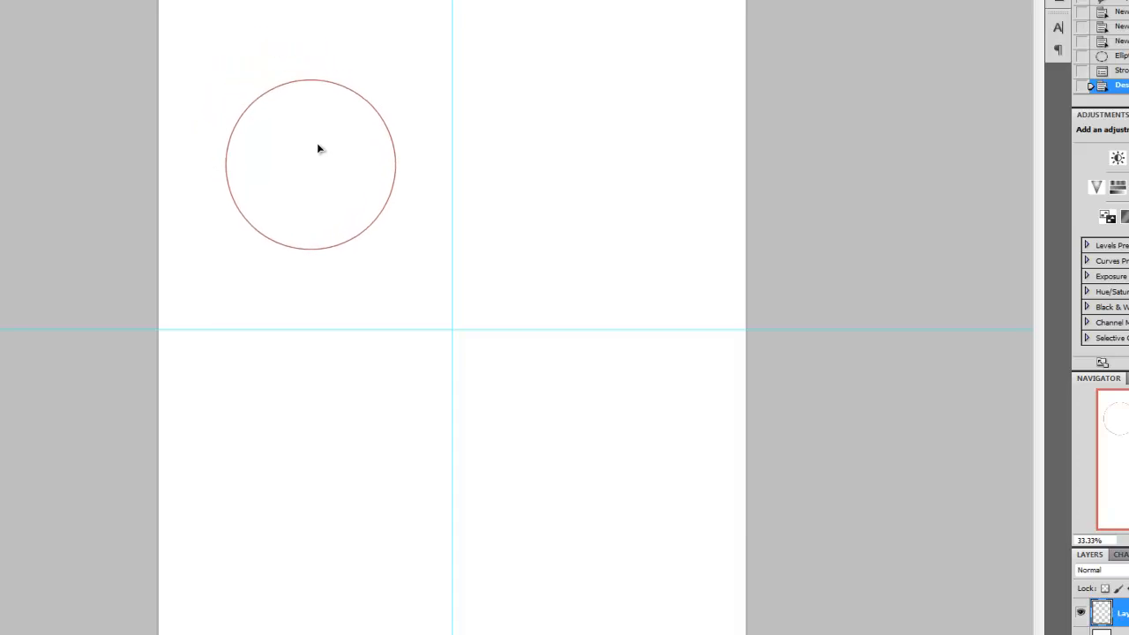
{"action": "left_click_drag", "start_coordinate": [320, 148], "coordinate": [318, 212]}
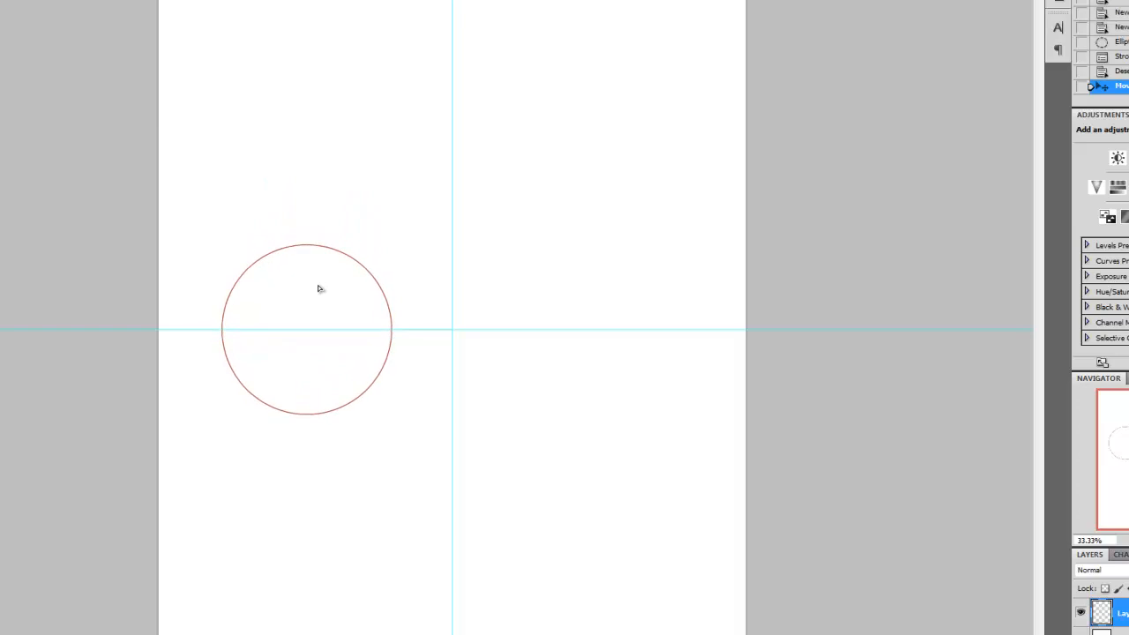
{"action": "mouse_move", "coordinate": [297, 371]}
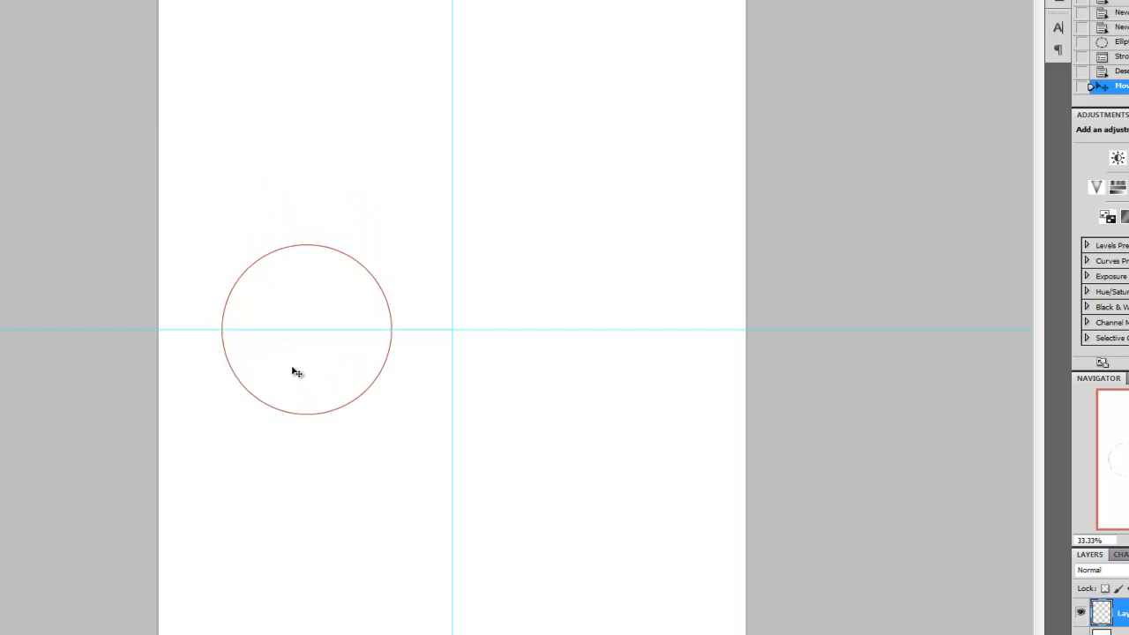
{"action": "left_click_drag", "start_coordinate": [297, 371], "coordinate": [385, 376]}
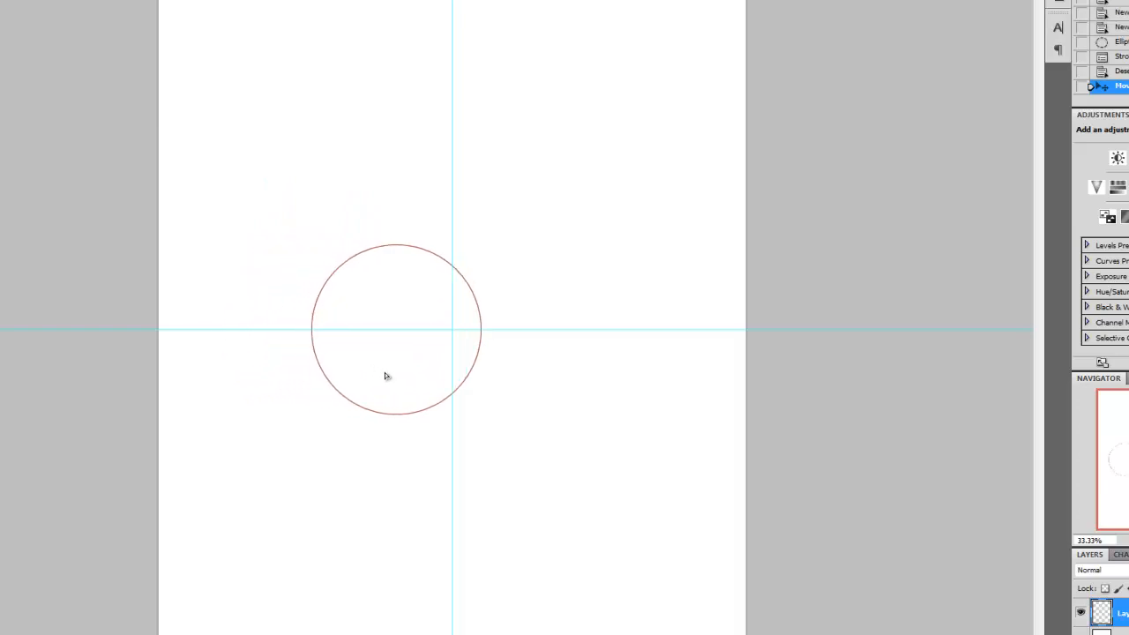
{"action": "left_click_drag", "start_coordinate": [396, 329], "coordinate": [451, 329]}
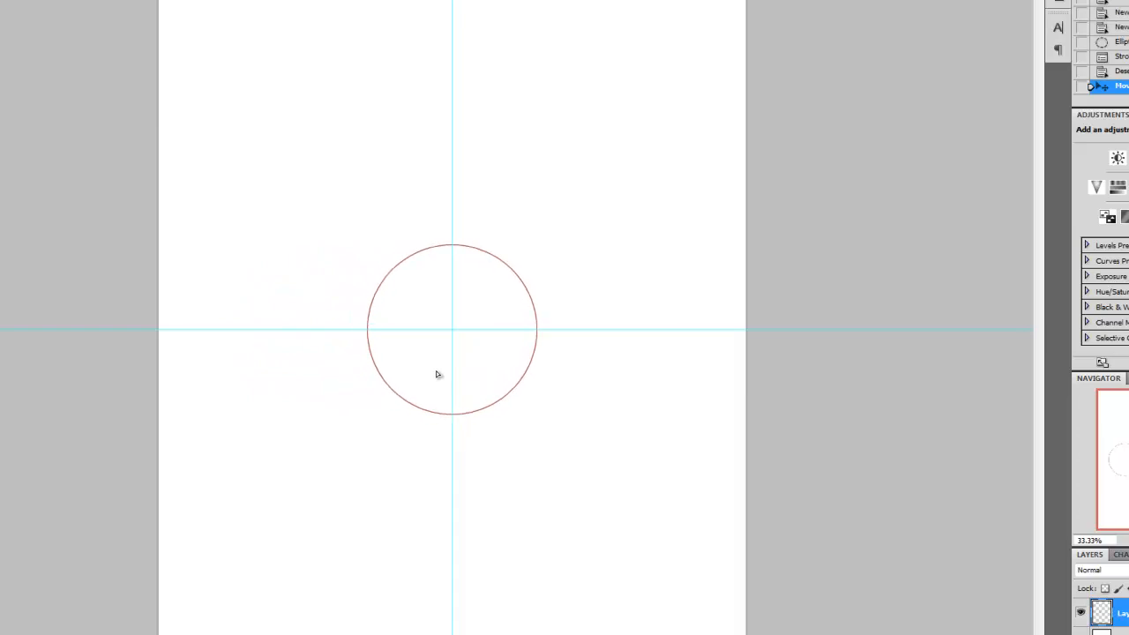
{"action": "mouse_move", "coordinate": [448, 329]}
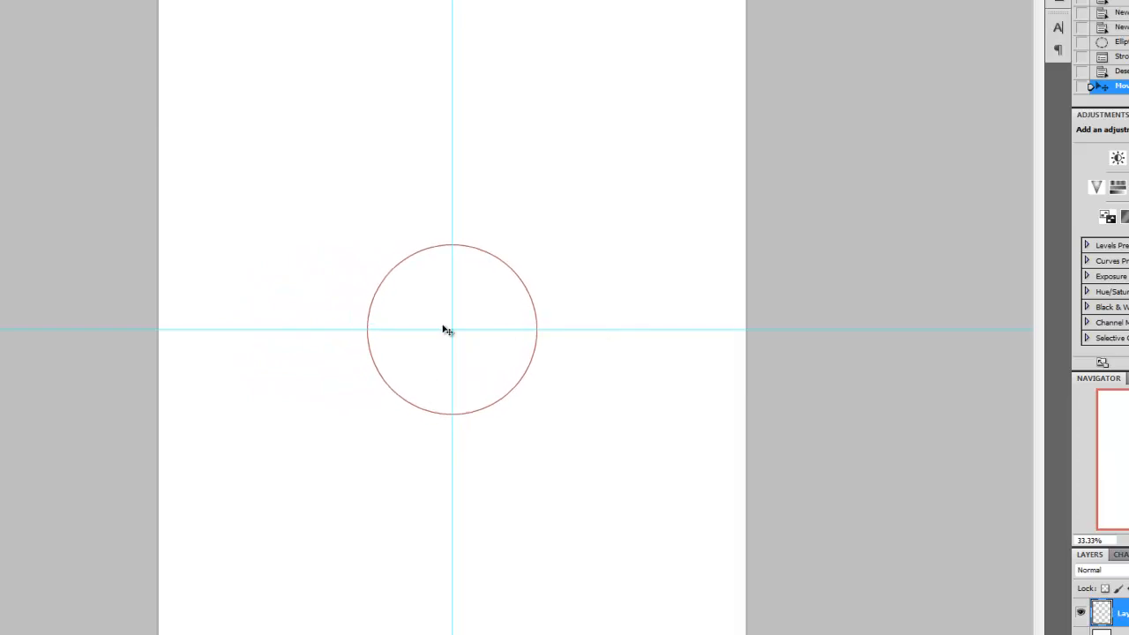
{"action": "mouse_move", "coordinate": [378, 181]}
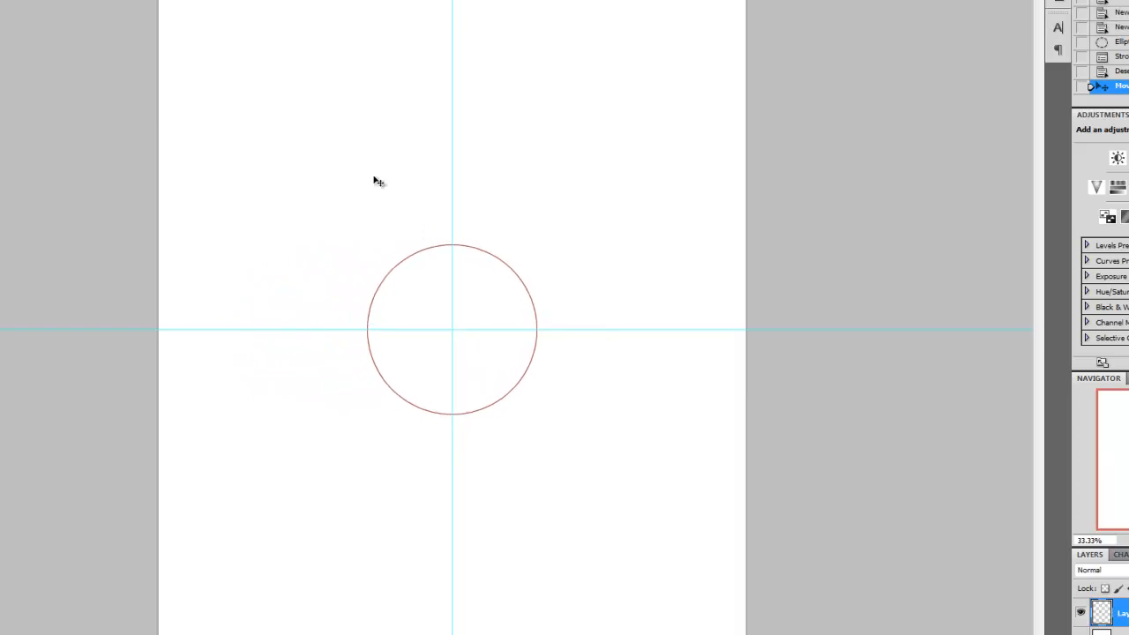